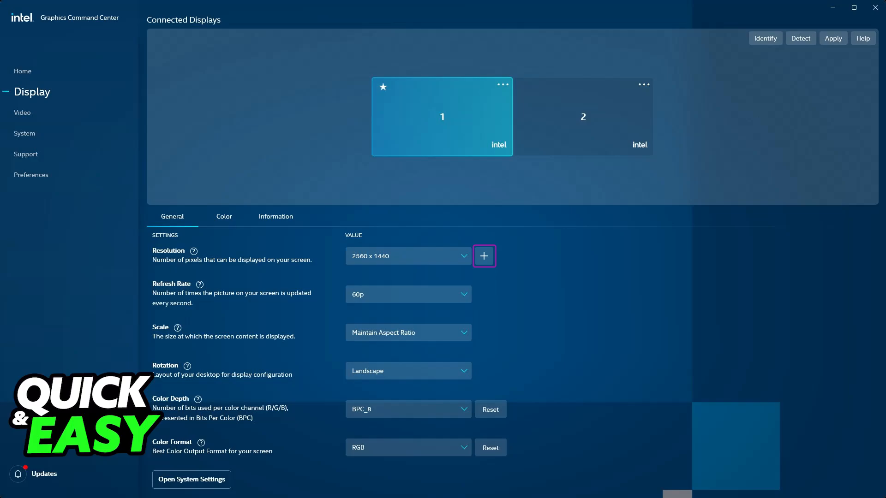
- Try adding a custom resolution, dismiss the unsupported notice, then open the Display resolution list in Windows Settings
left_click(483, 256)
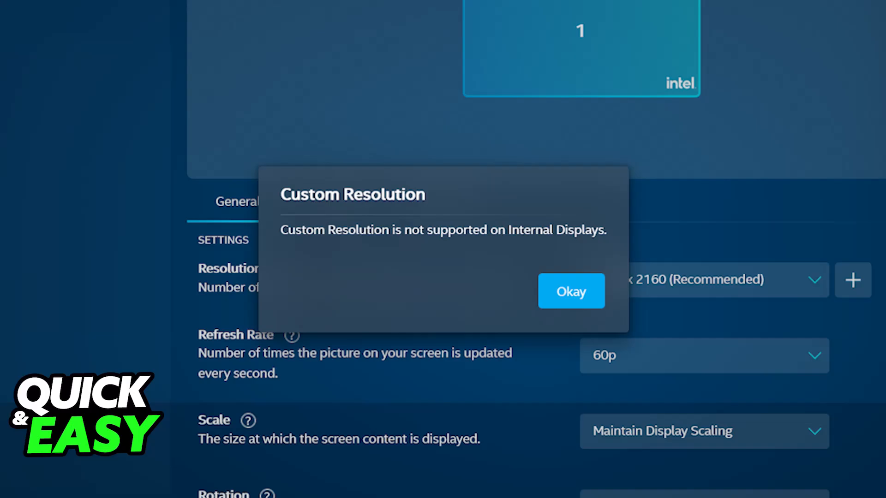
left_click(570, 291)
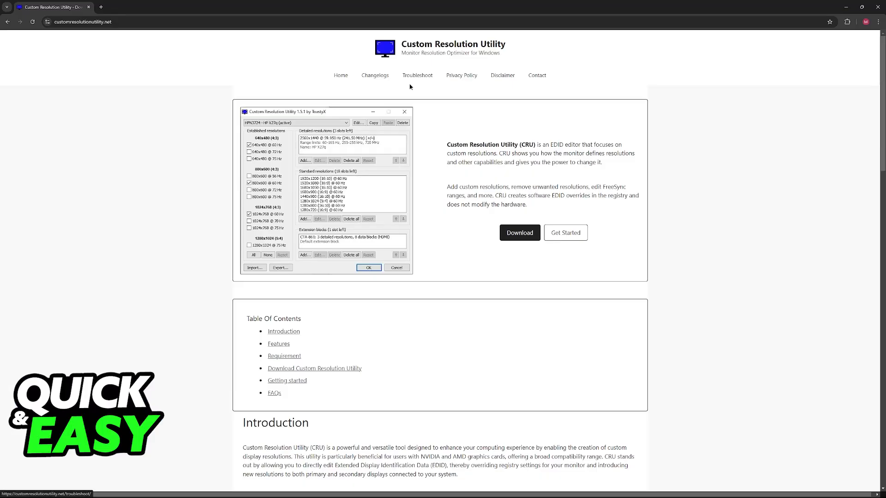
mouse_move(428, 46)
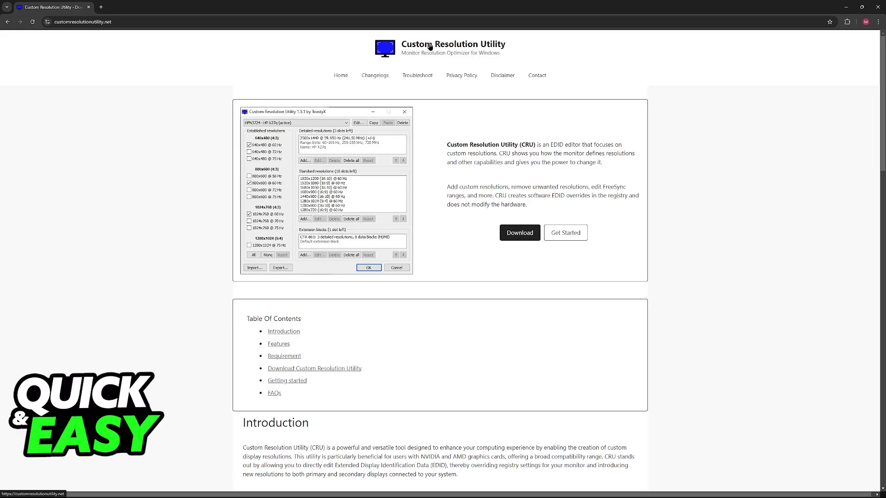
mouse_move(377, 126)
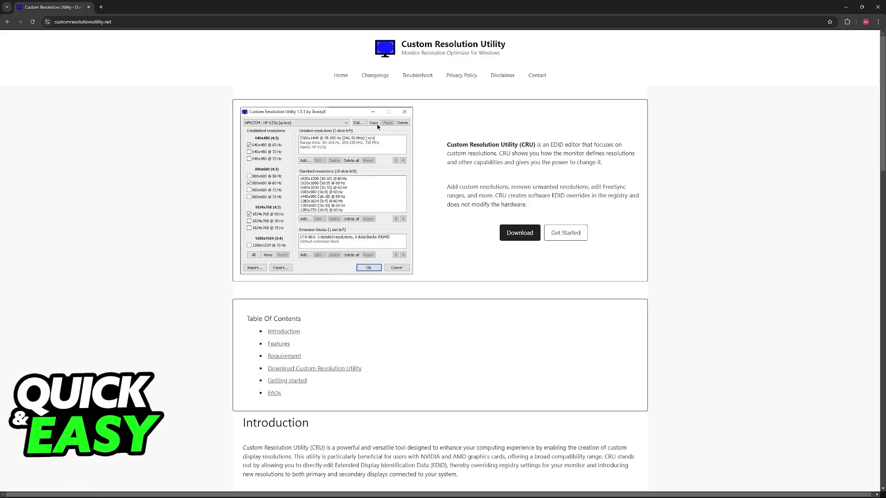
mouse_move(66, 39)
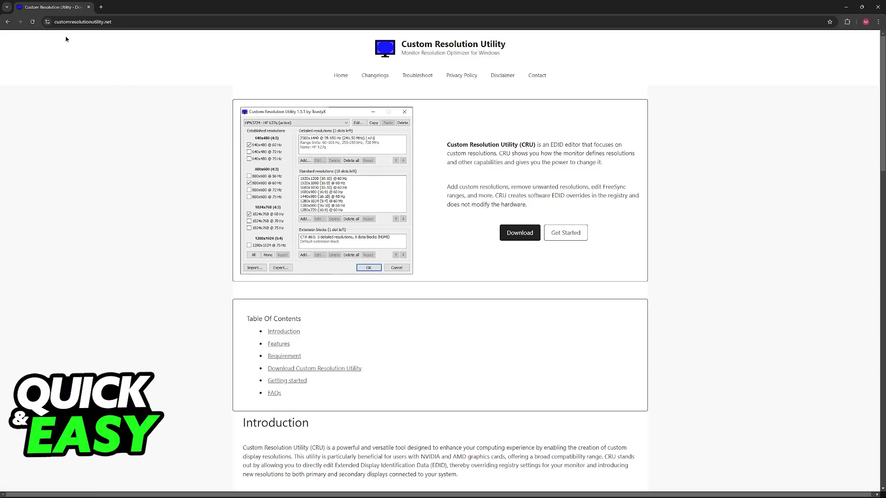
mouse_move(110, 30)
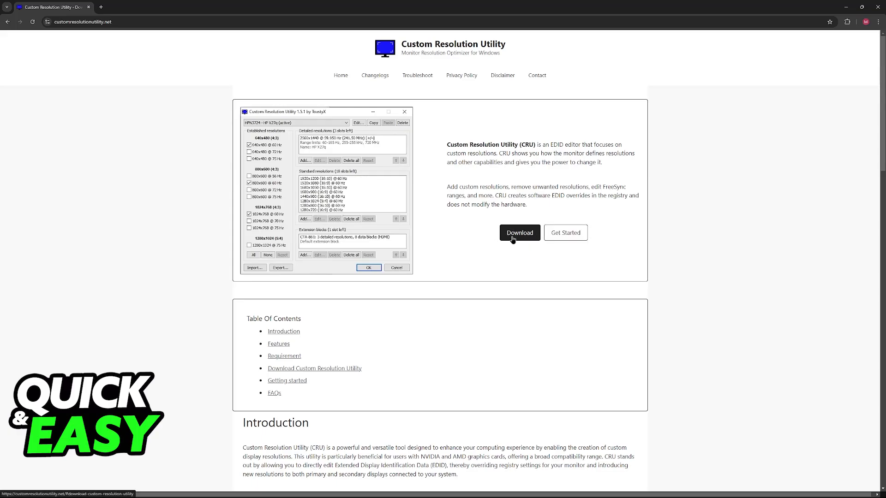
mouse_move(304, 224)
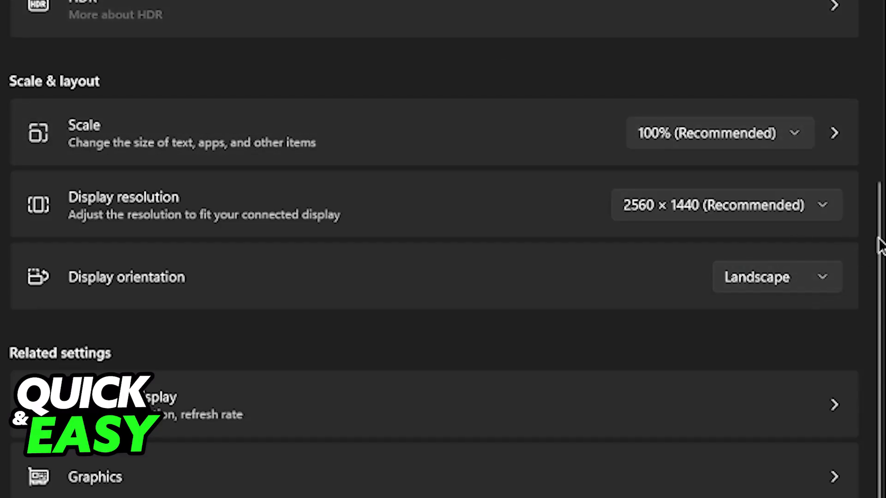
scroll("up", 3)
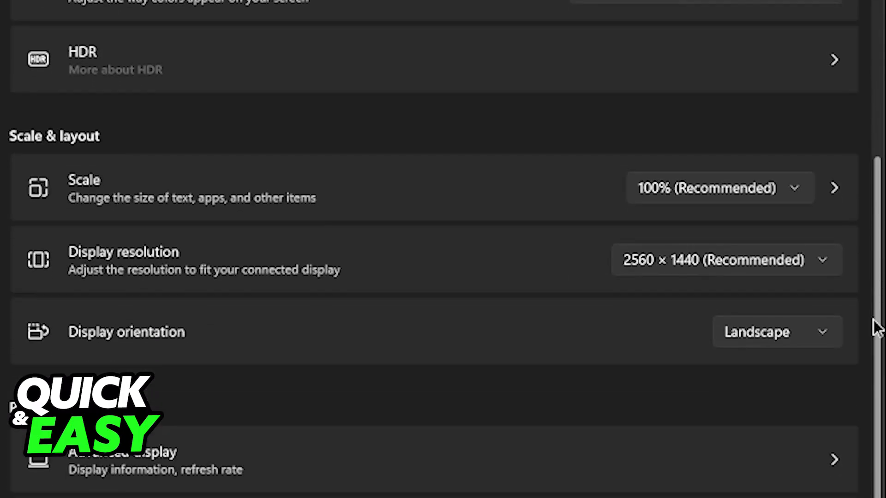
left_click(726, 260)
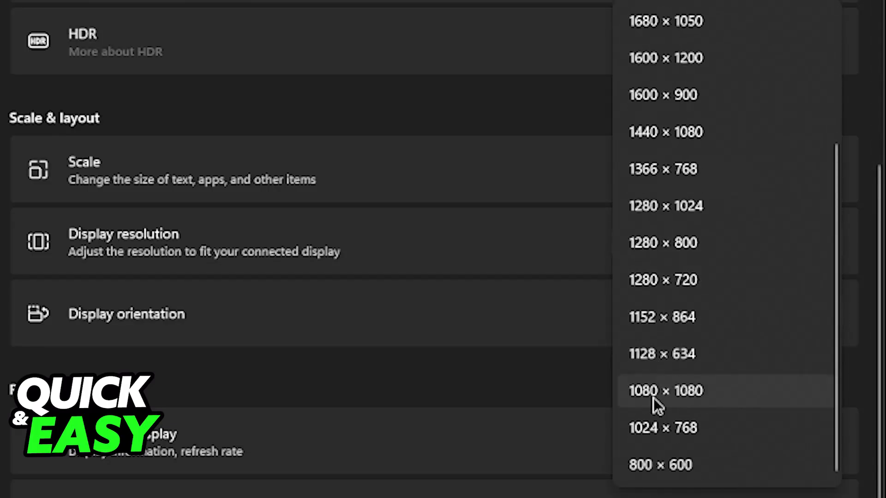
mouse_move(676, 410)
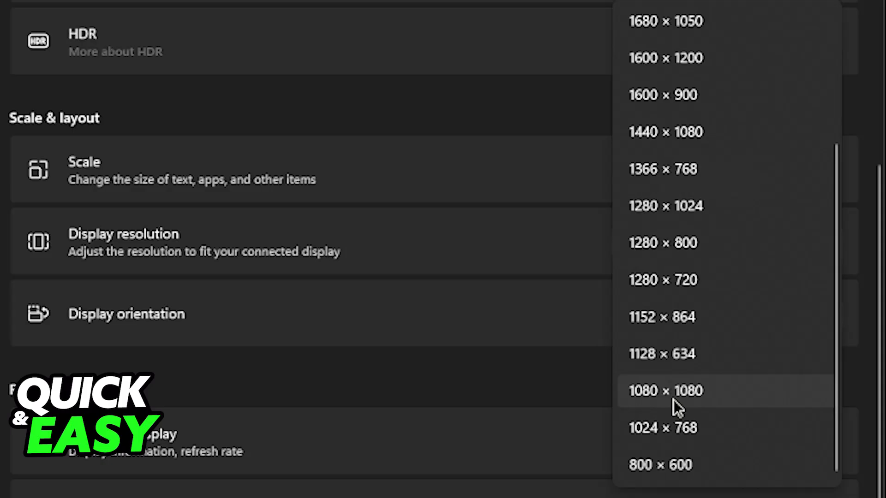
mouse_move(683, 404)
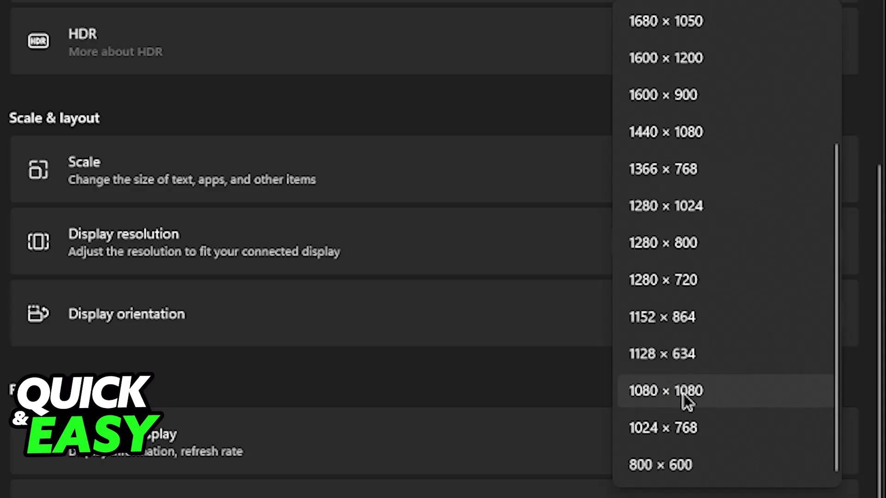